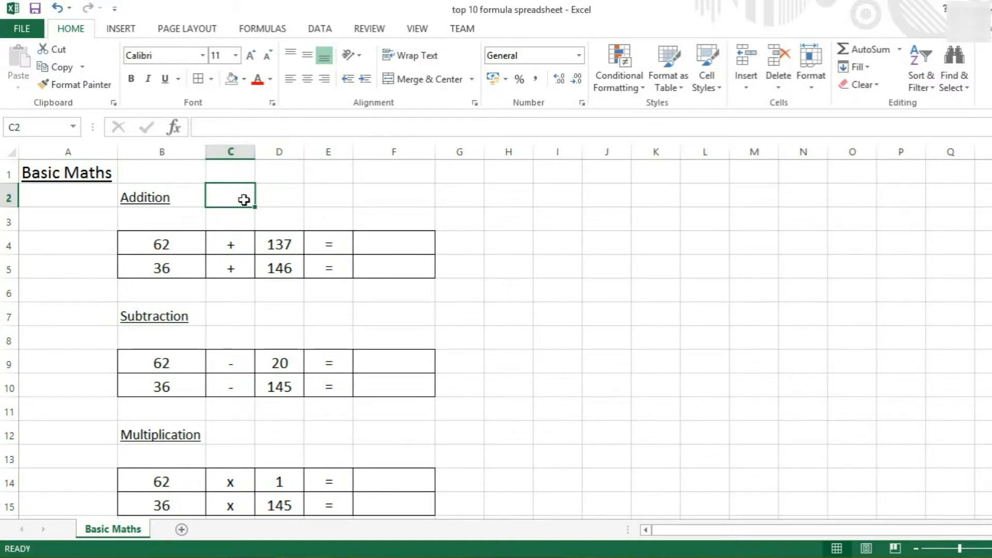
Step: Enter the typed formula =62+137 in F4 so the first addition result shows 199
click(392, 244)
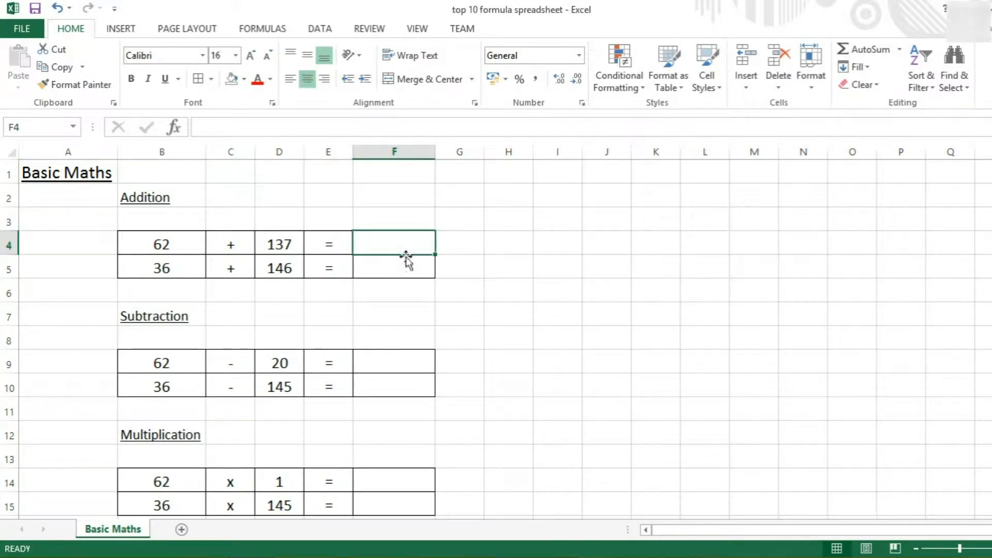
mouse_move(522, 285)
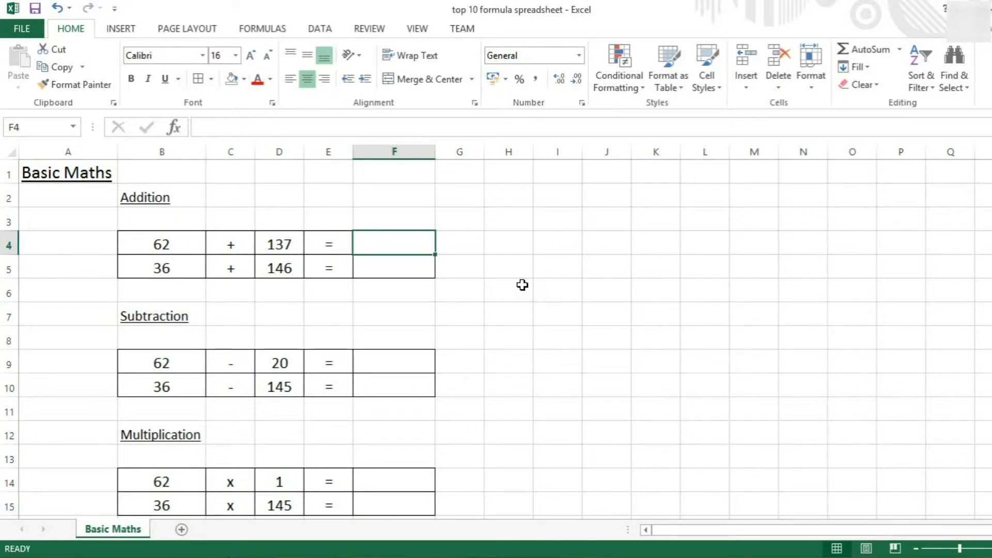
text(=)
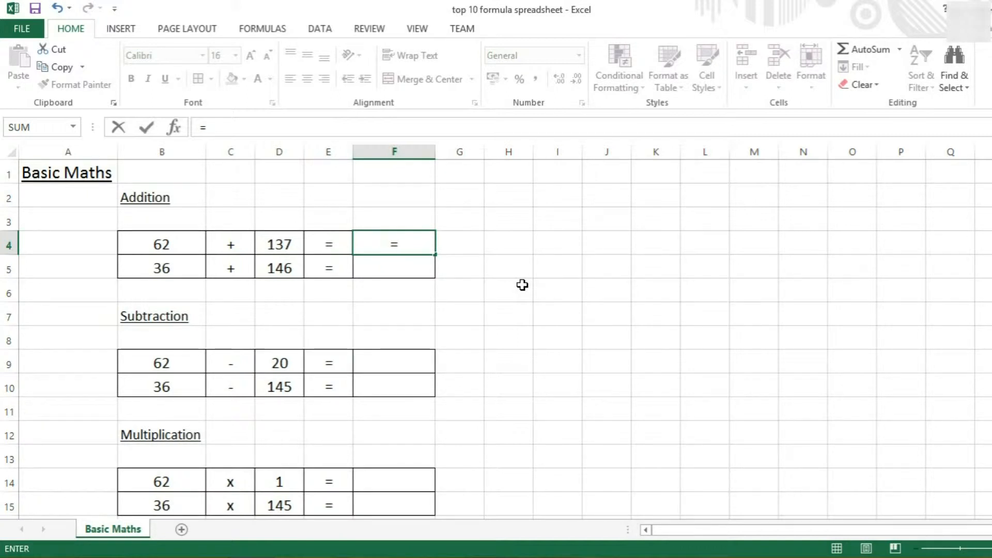
text(62)
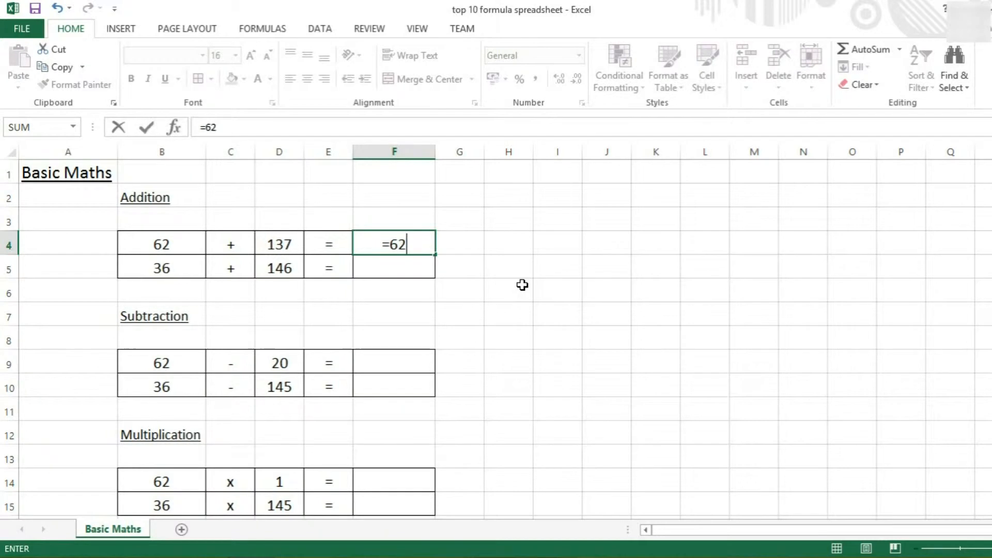
text(+13)
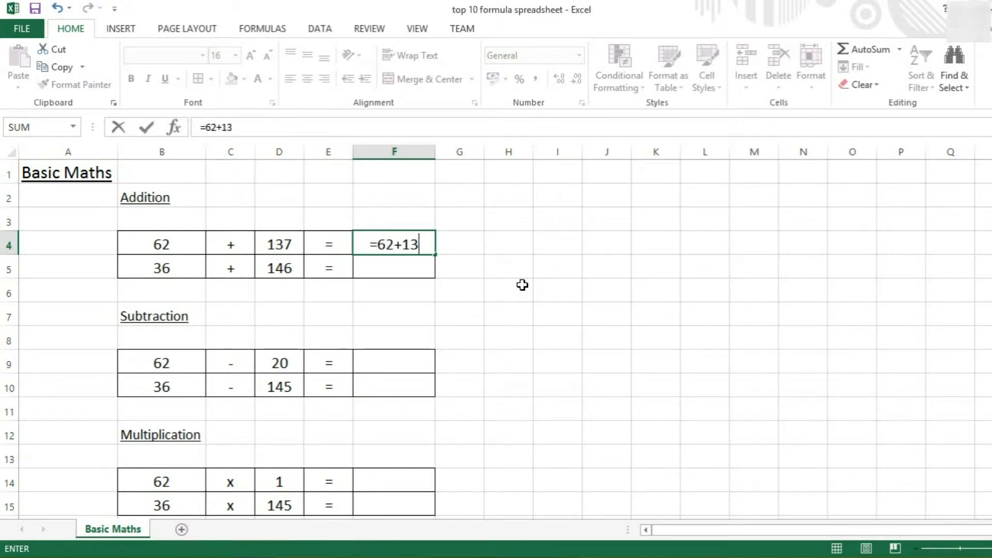
text(7)
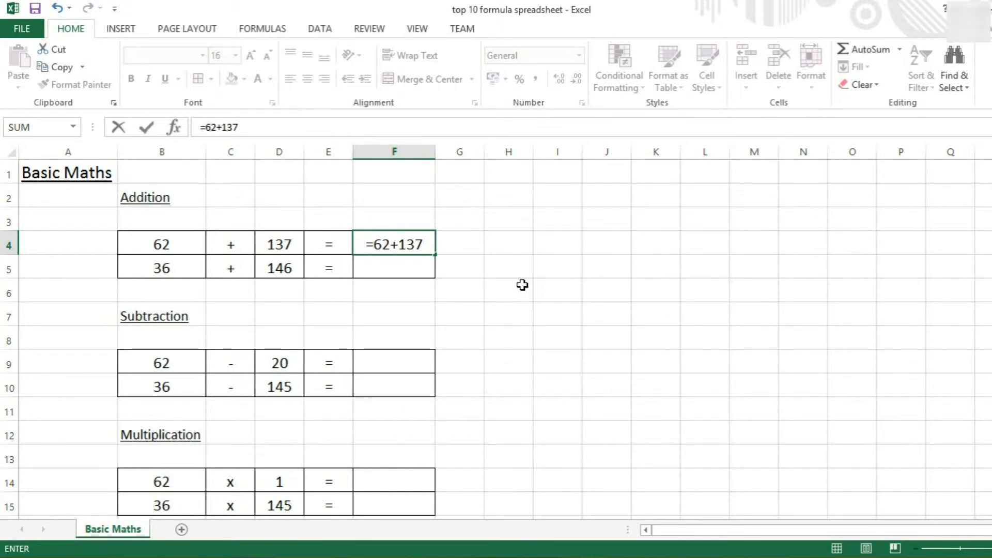
key(Return)
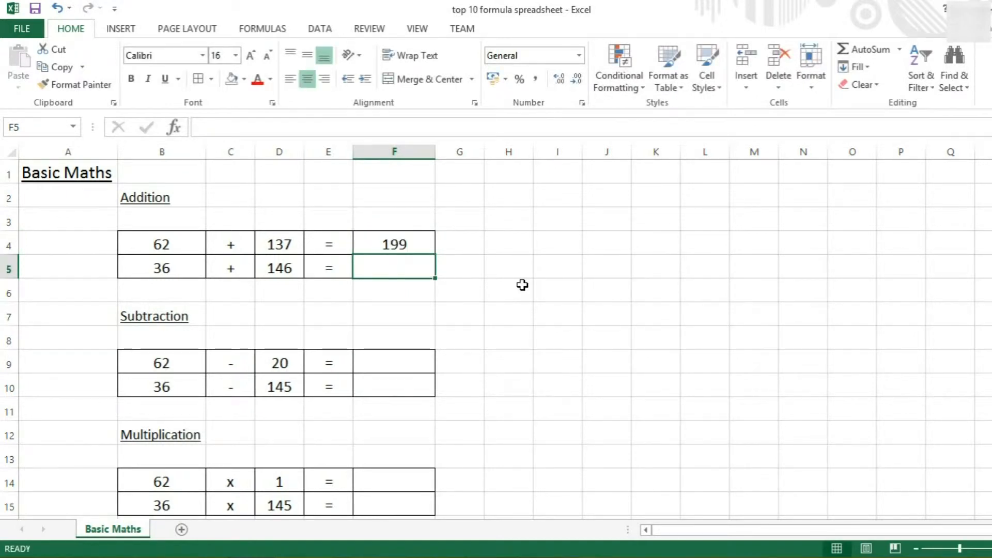
Step: Build F5 as =B5+D5 from the 36 and D5 values, then compare it with F4's typed formula
text(=)
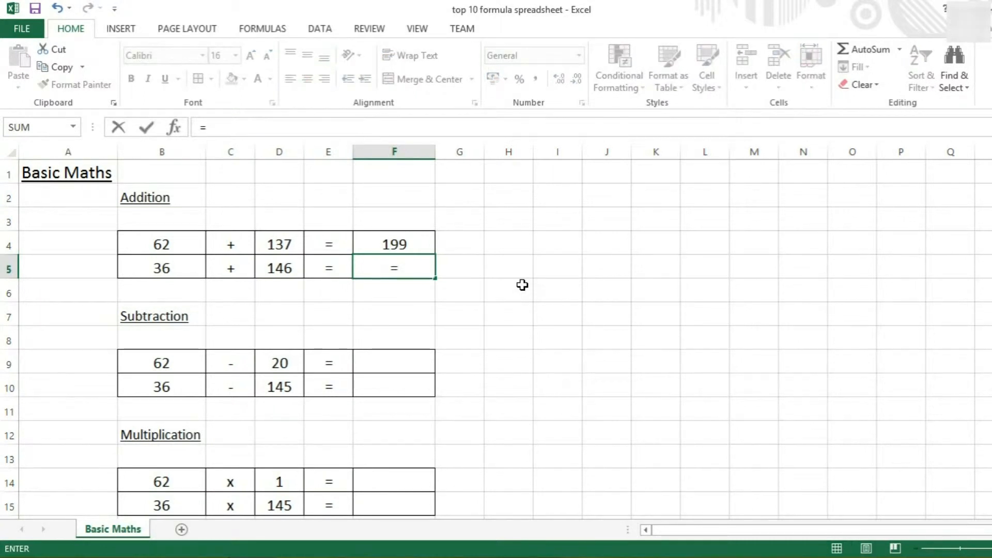
click(162, 267)
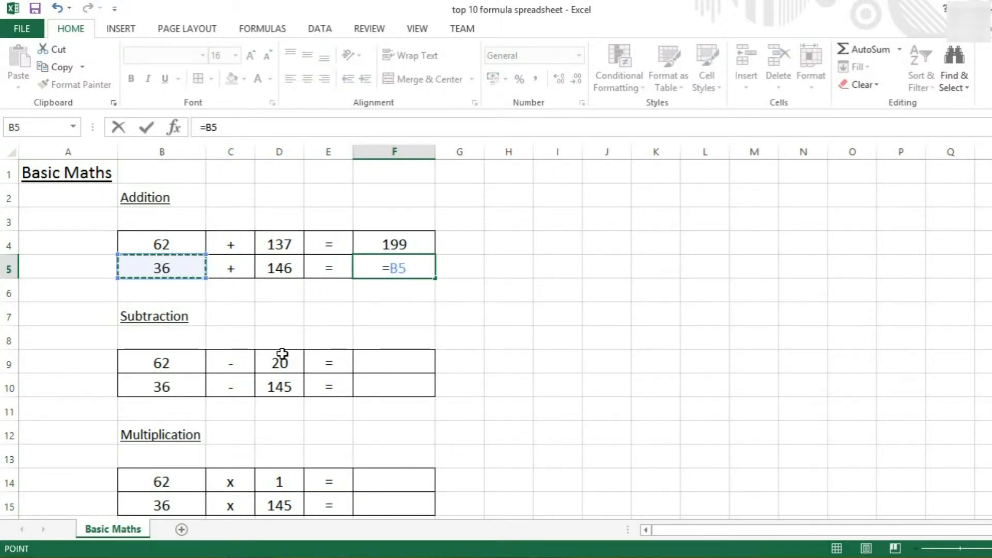
text(+)
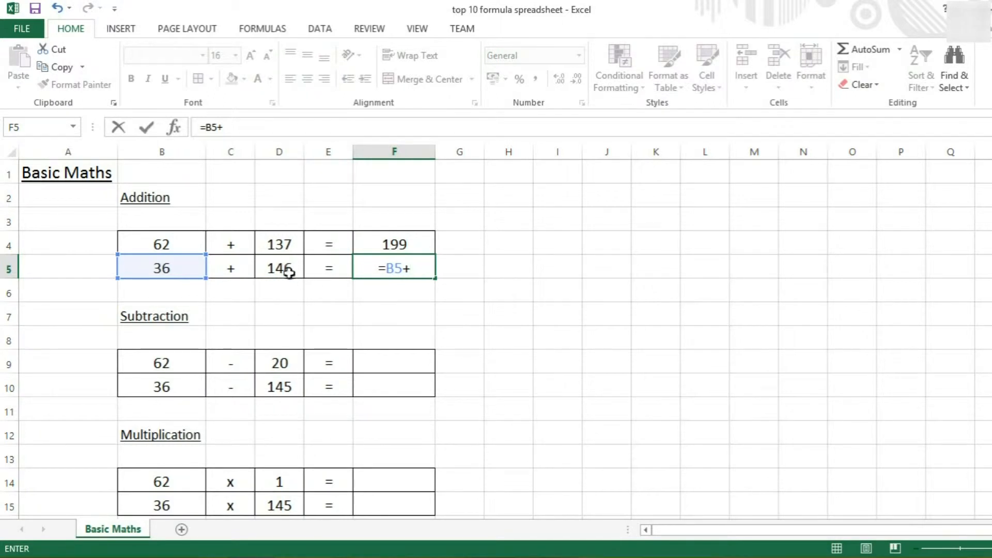
click(279, 267)
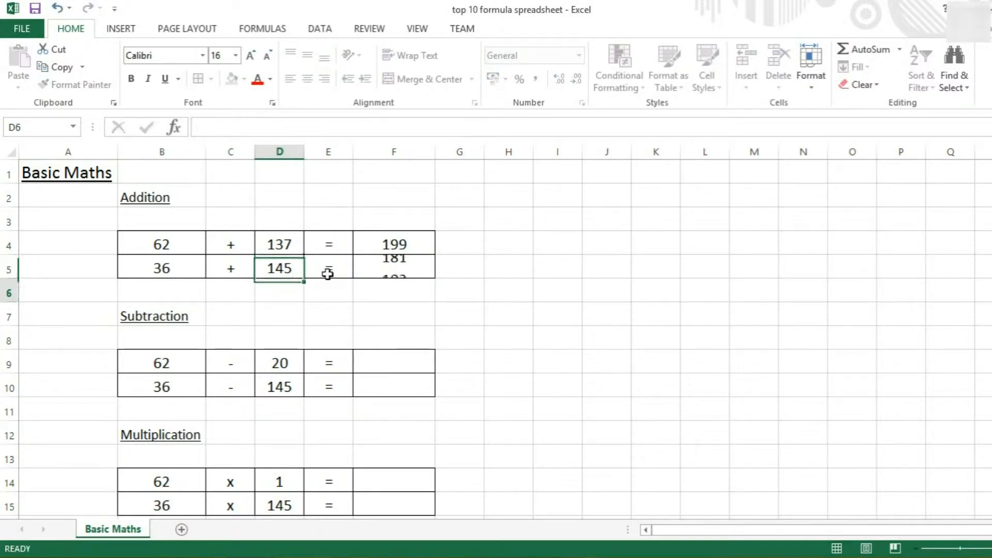
click(394, 268)
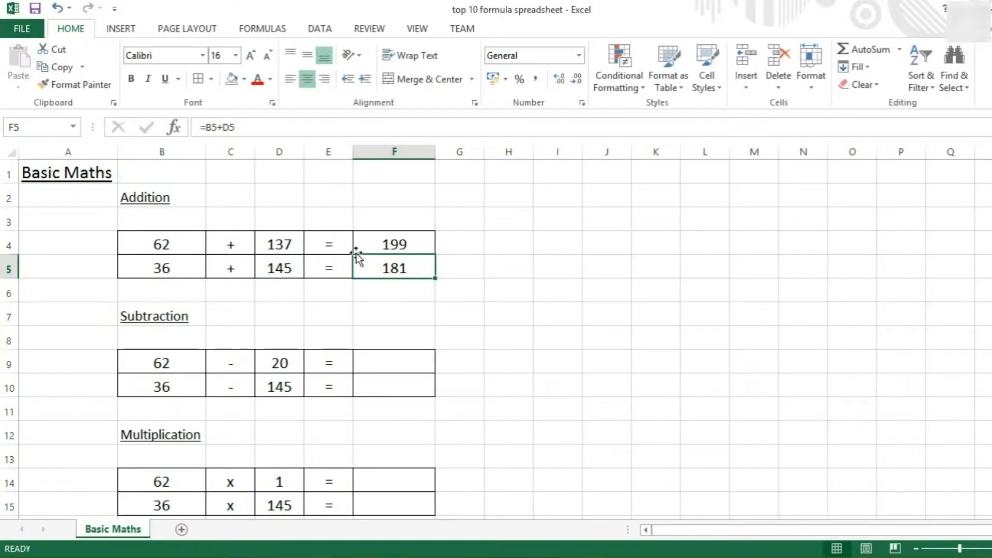
mouse_move(418, 242)
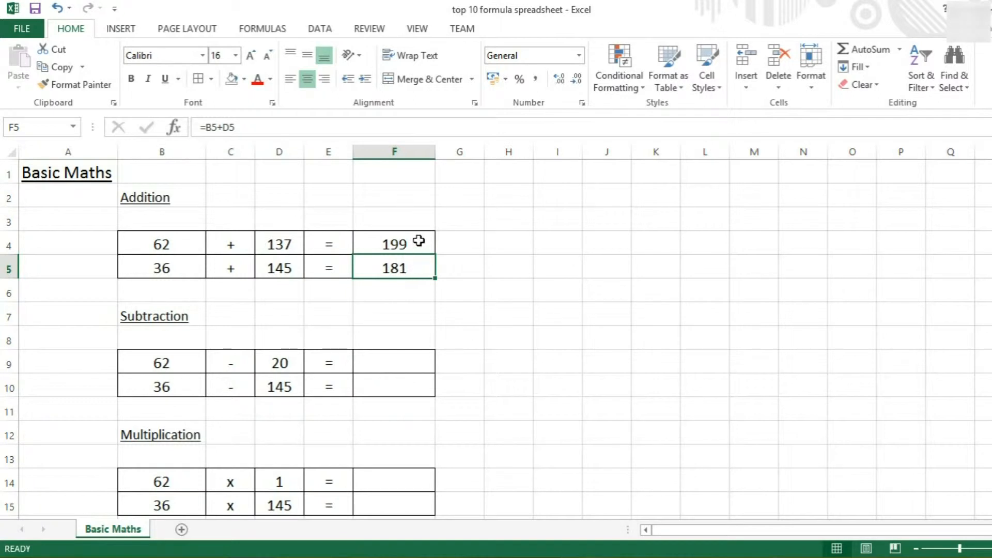
click(394, 243)
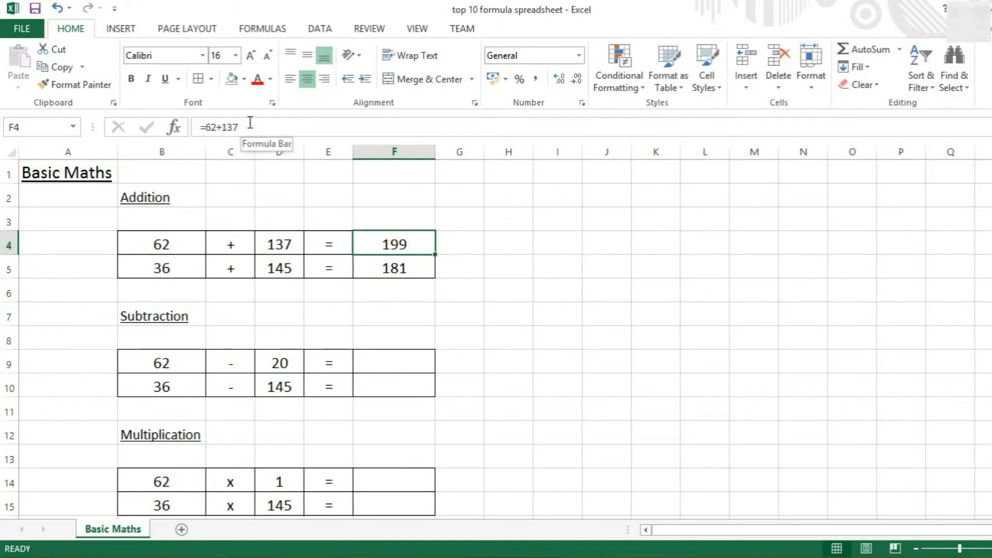
mouse_move(396, 359)
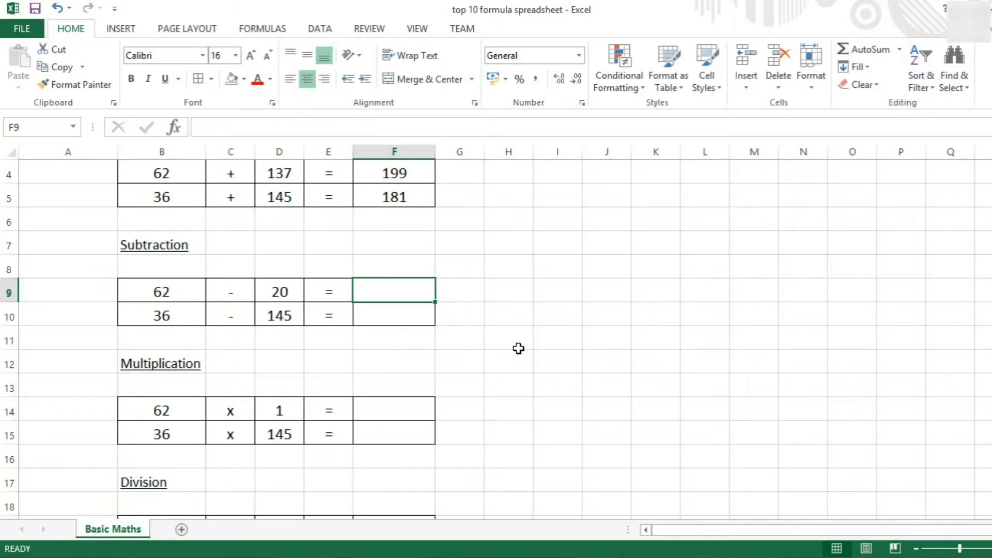
Step: Compute 62 minus 20 as 42 in F9 and =B10-D10 giving -109 in F10
text(=)
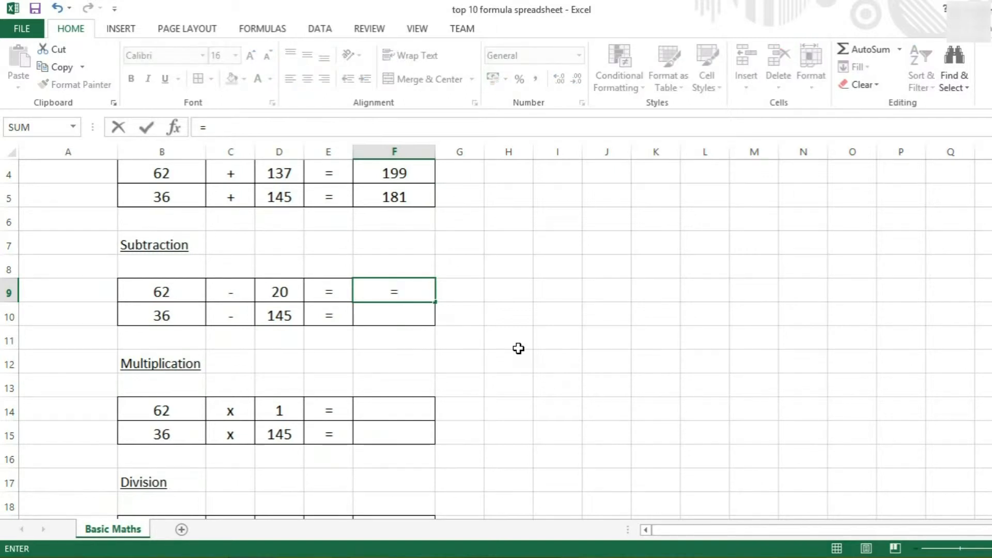
text(62-)
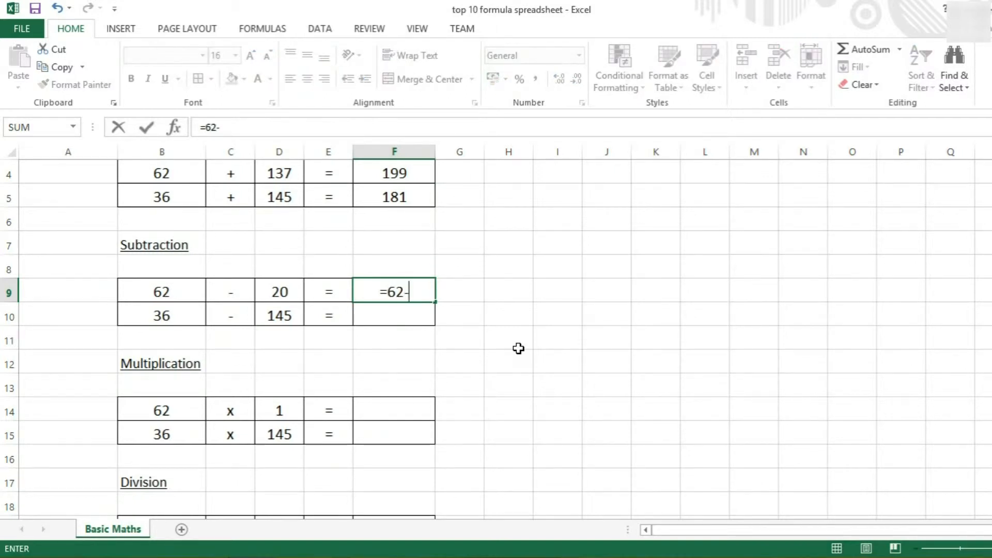
key(Return)
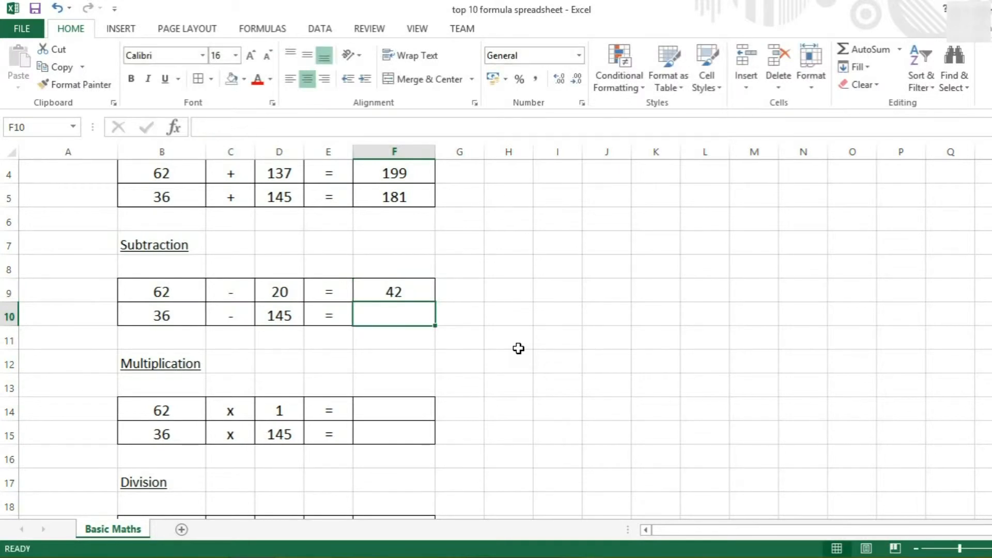
text(=)
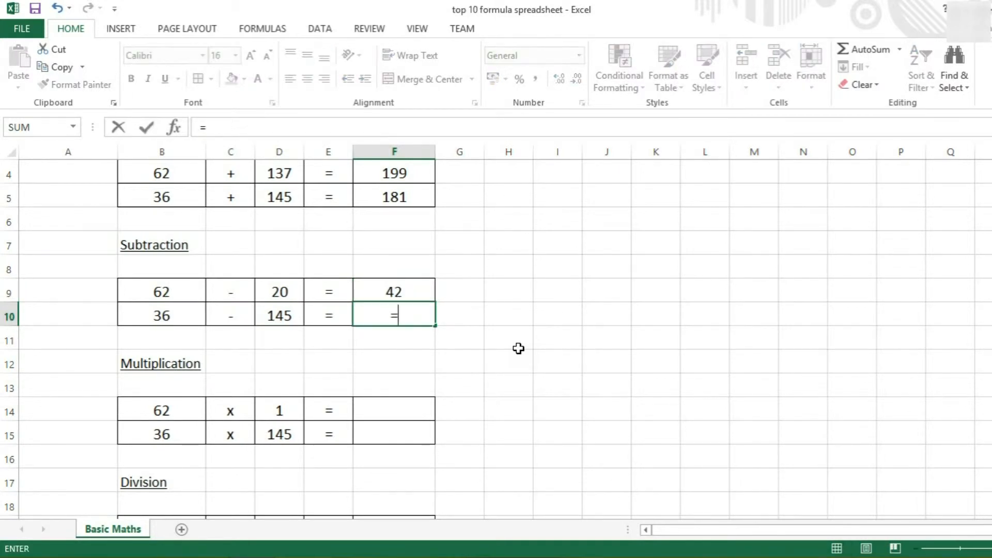
click(161, 315)
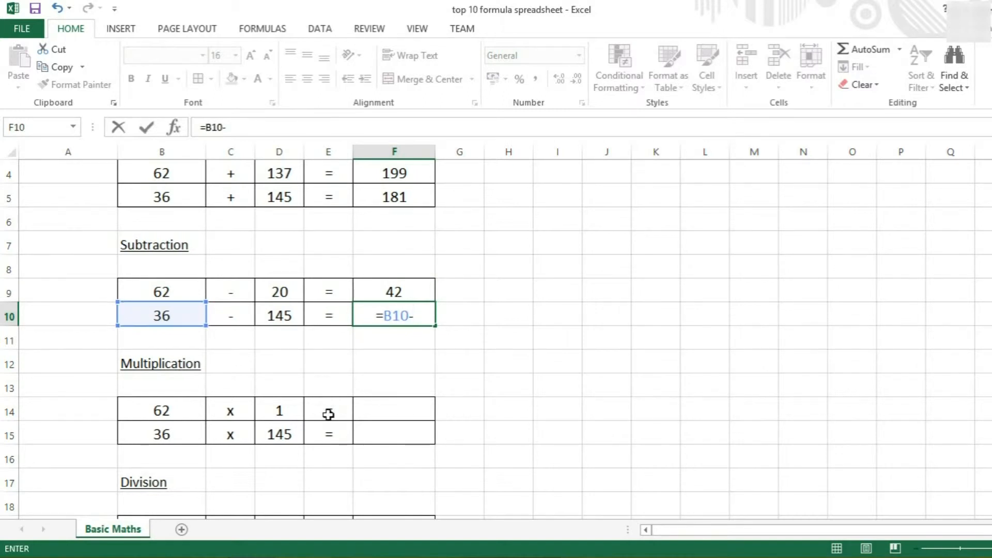
click(278, 315)
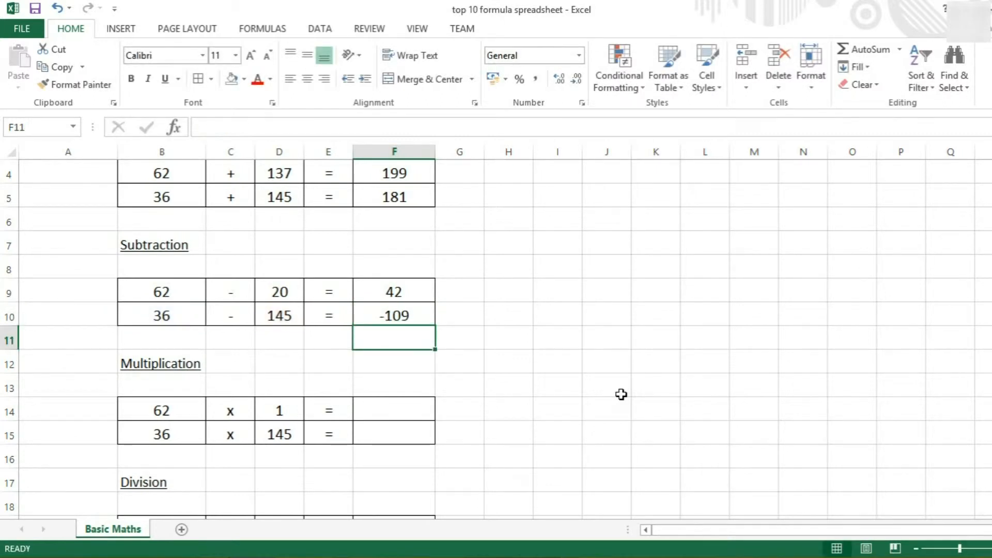
mouse_move(574, 399)
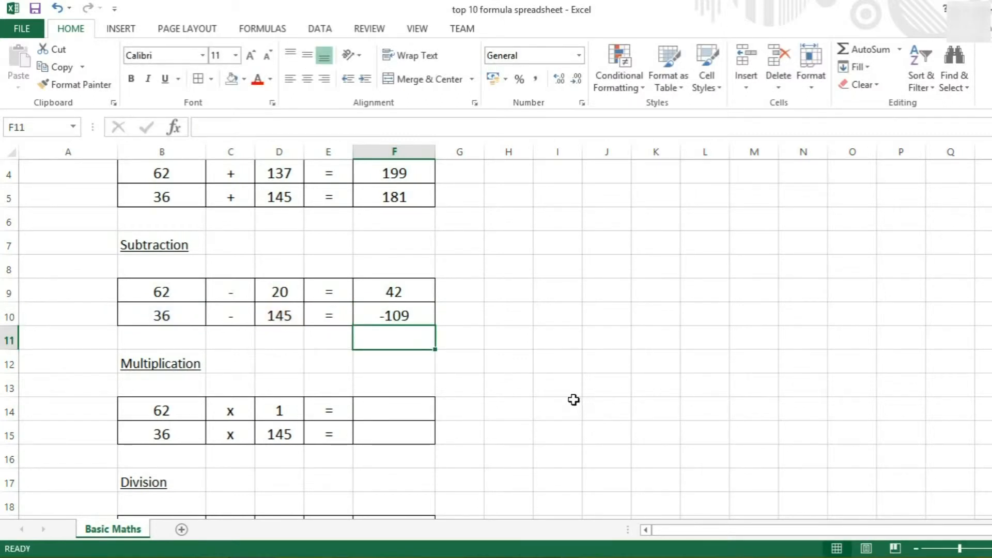
mouse_move(515, 383)
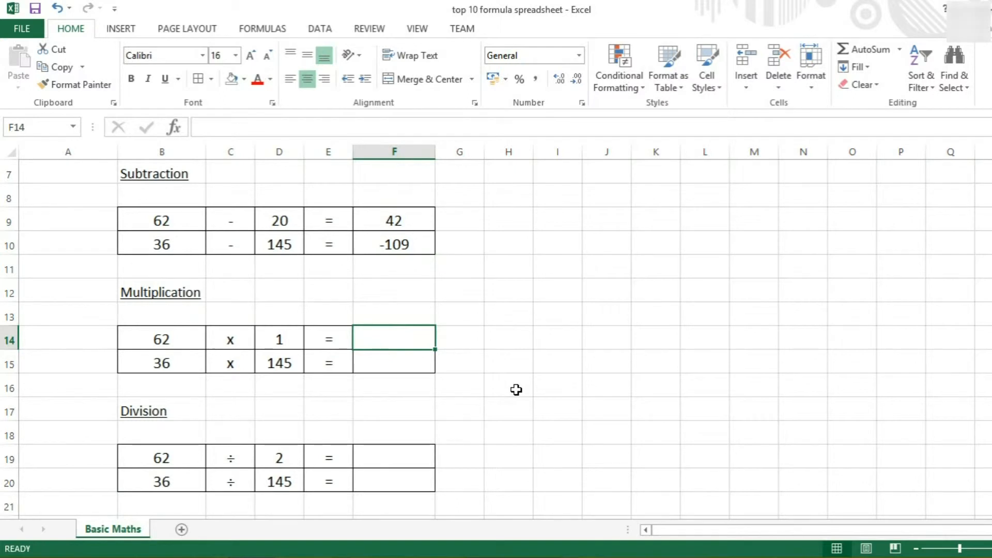
mouse_move(221, 320)
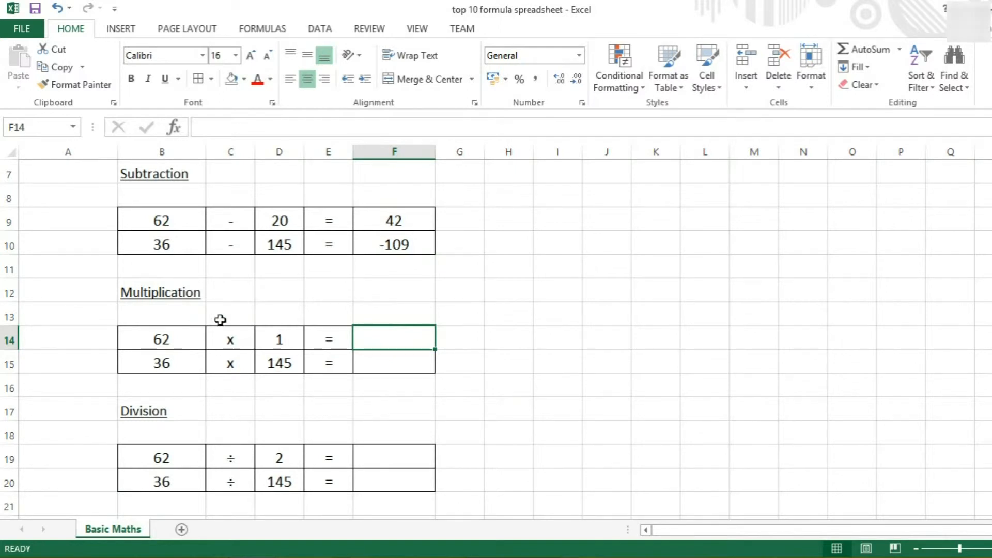
mouse_move(283, 414)
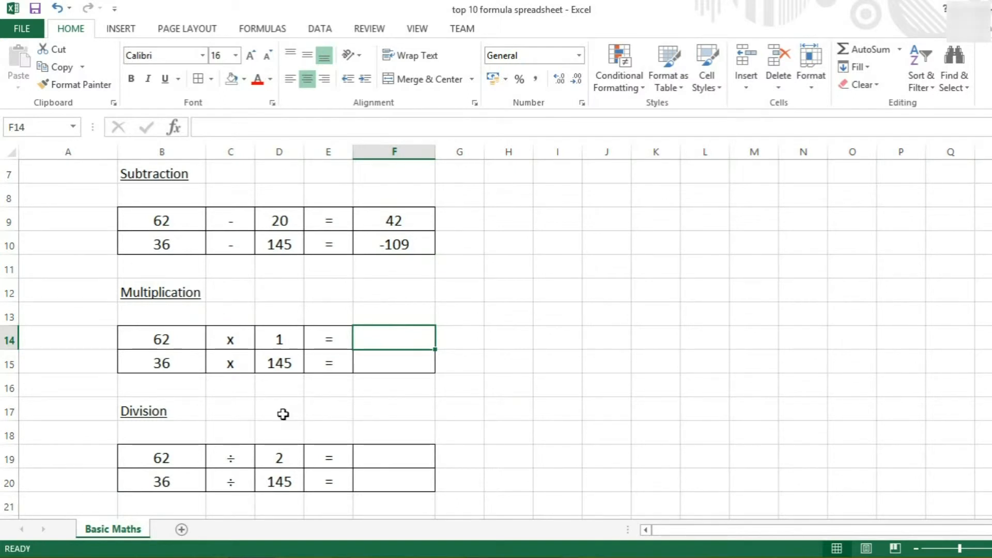
Step: Compute 62 times 1 as 62 in F14 and =B15*D15 giving 5220 in F15
text(*)
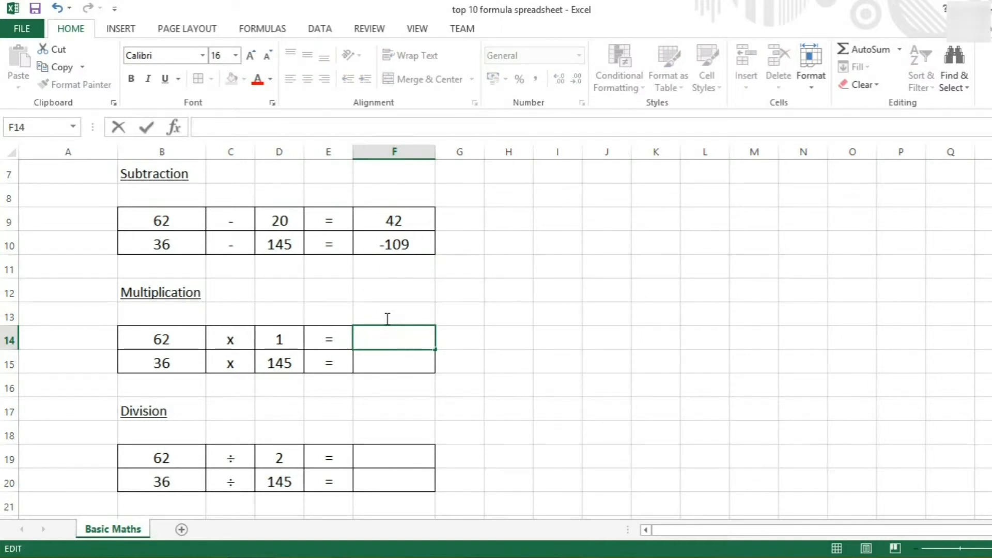
text(=62)
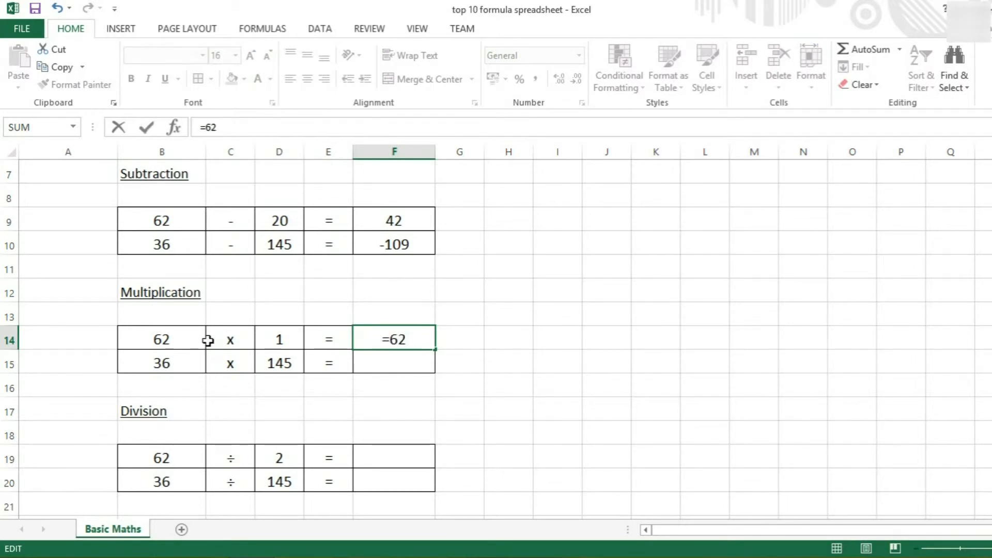
key(Return)
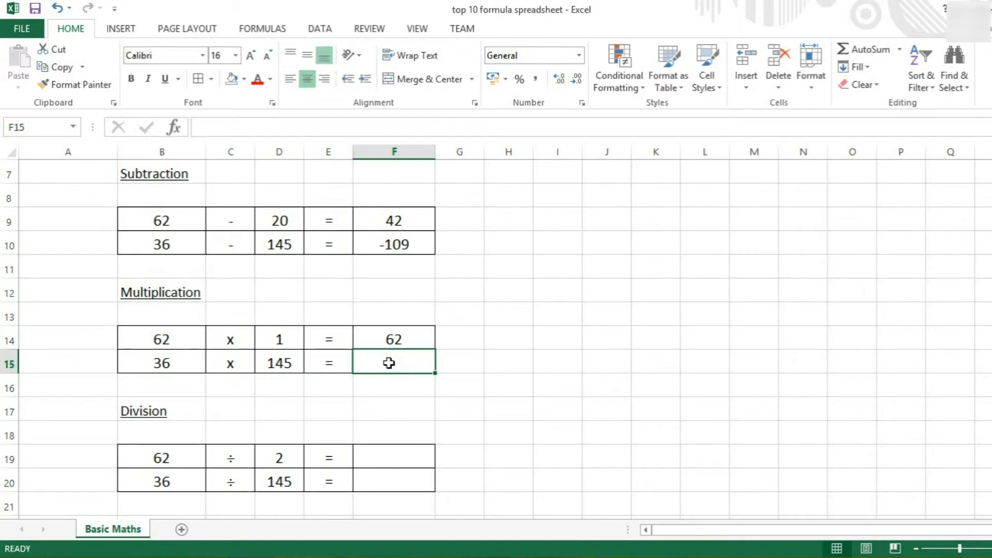
click(162, 363)
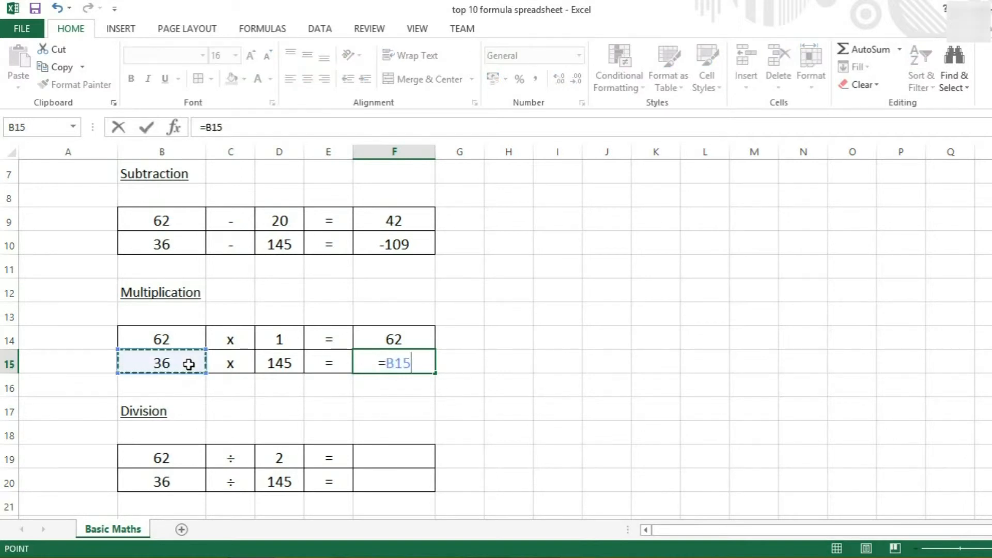
text(*)
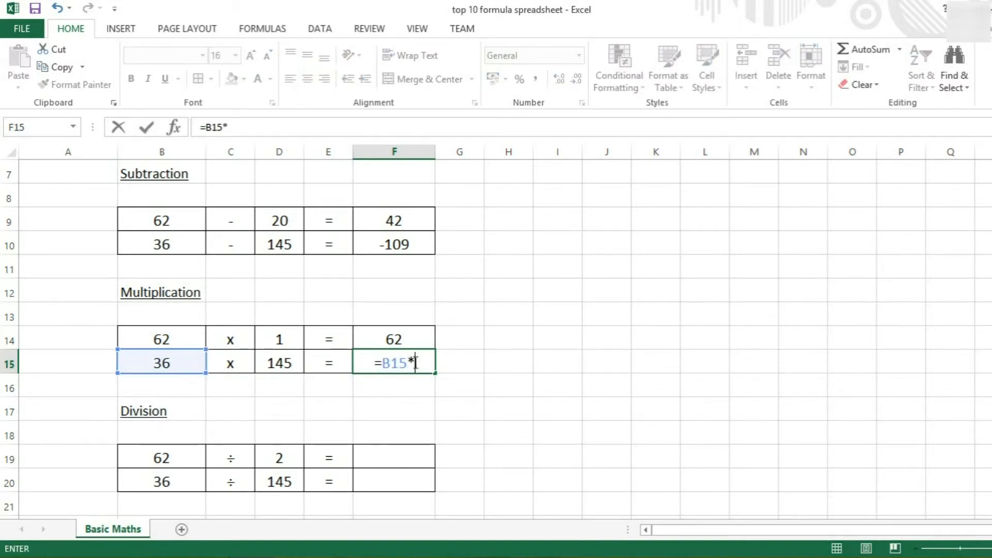
click(278, 361)
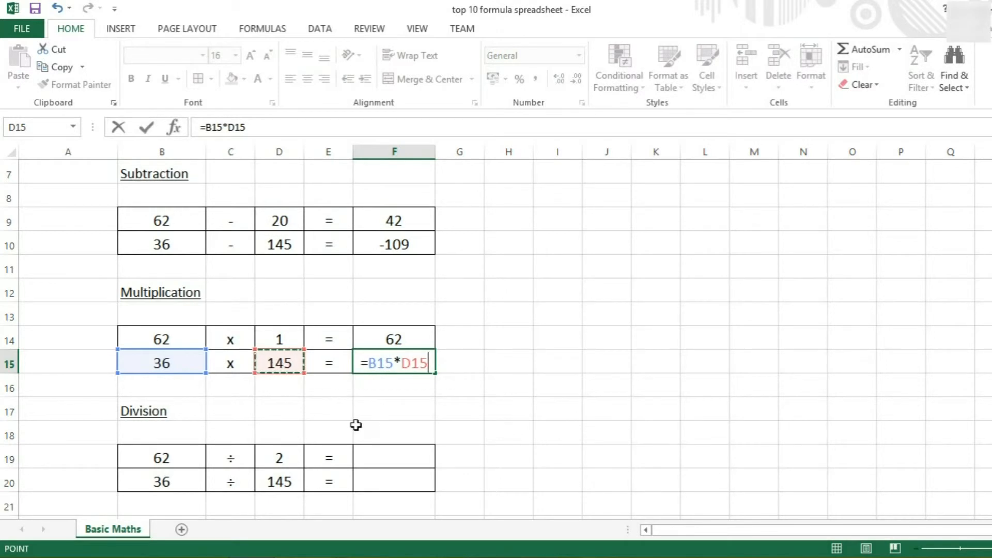
key(Return)
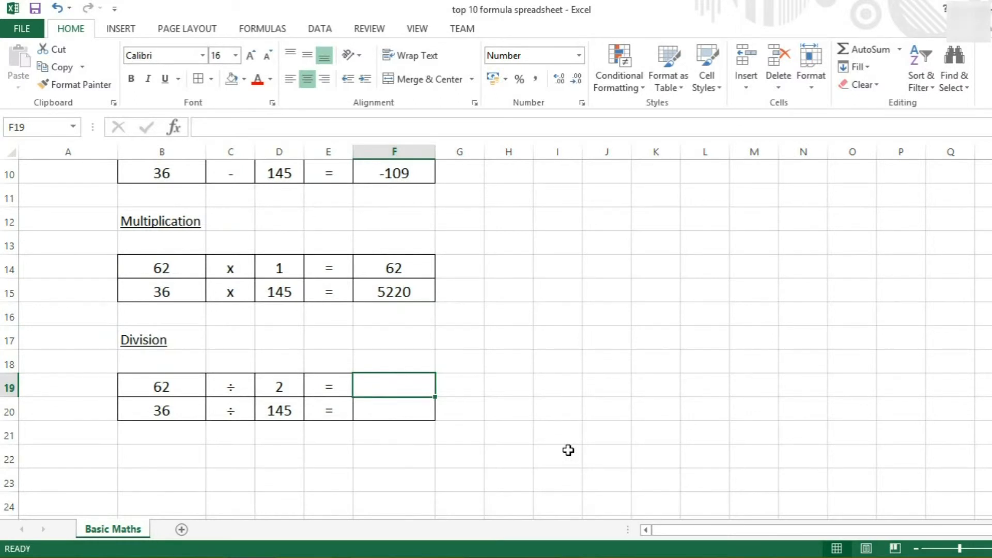
Step: Compute 62 divided by 2 as 31.00 in F19 and =B20/D20 giving 0.25 in F20
text(=62)
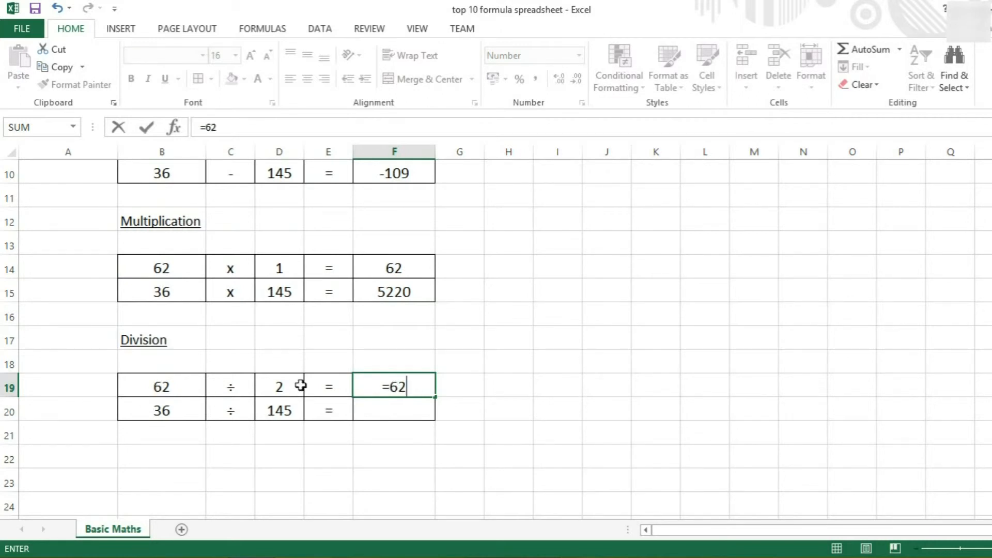
text(/2)
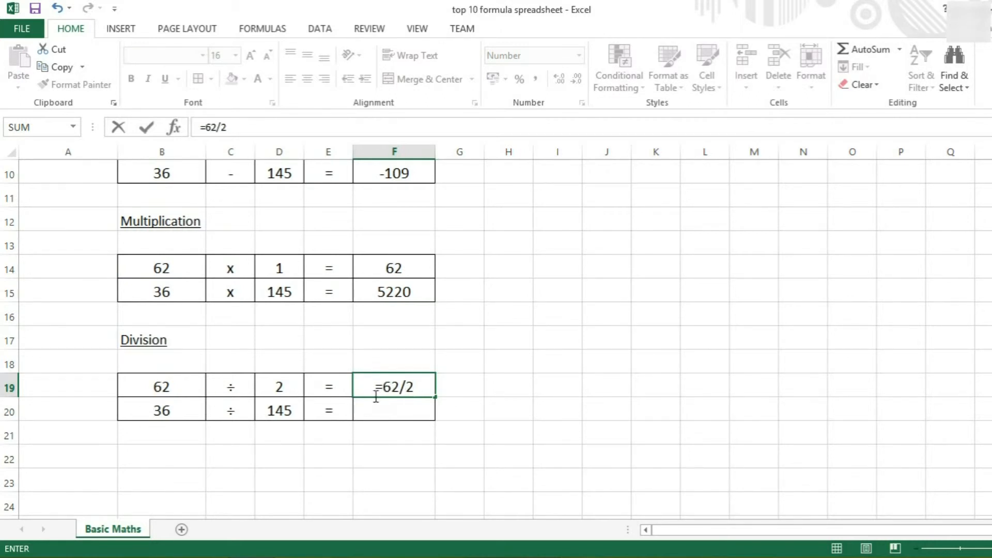
click(394, 387)
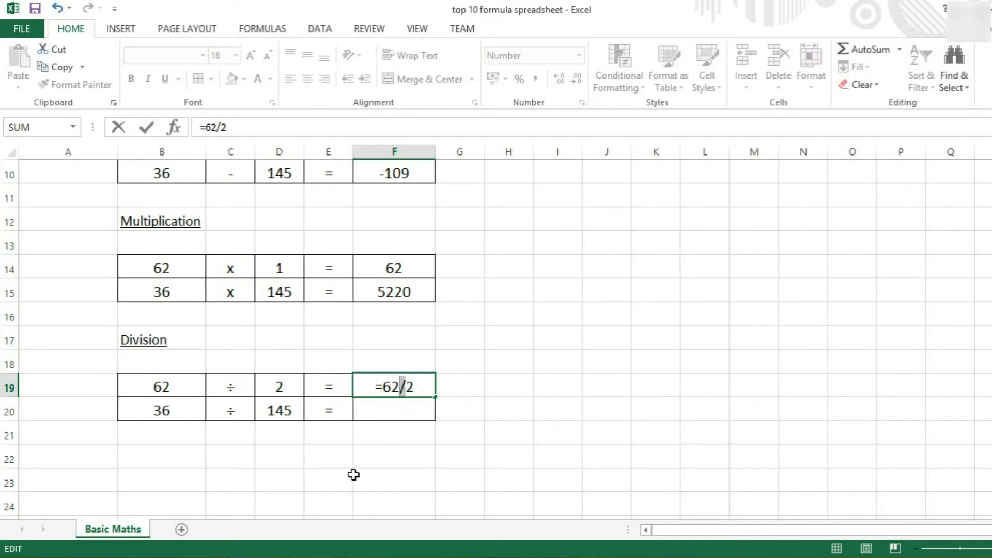
mouse_move(219, 393)
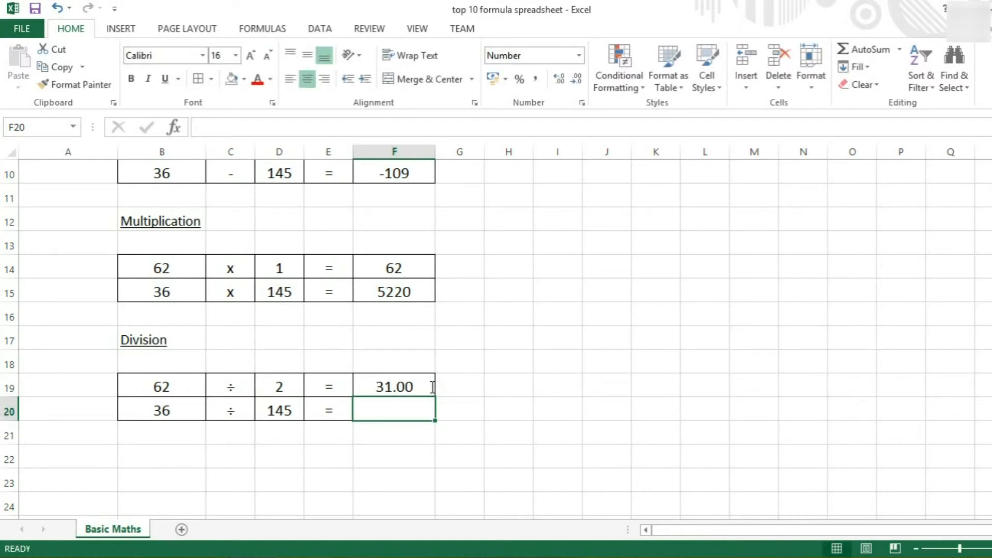
mouse_move(408, 403)
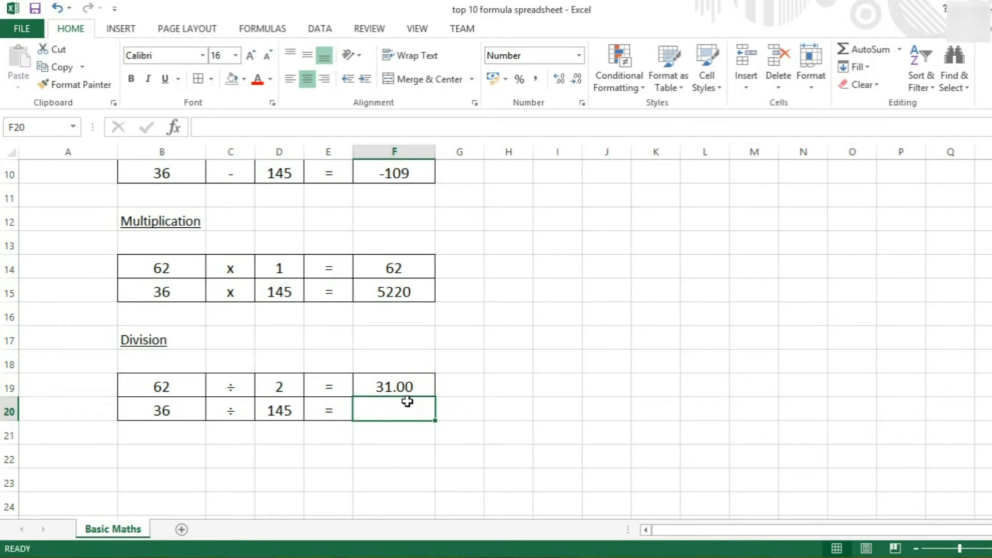
text(=)
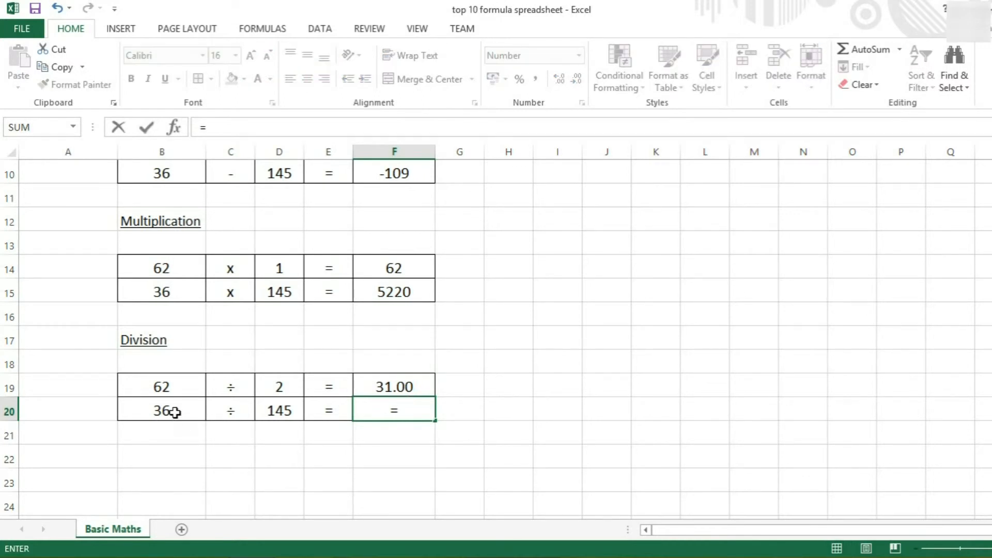
click(161, 411)
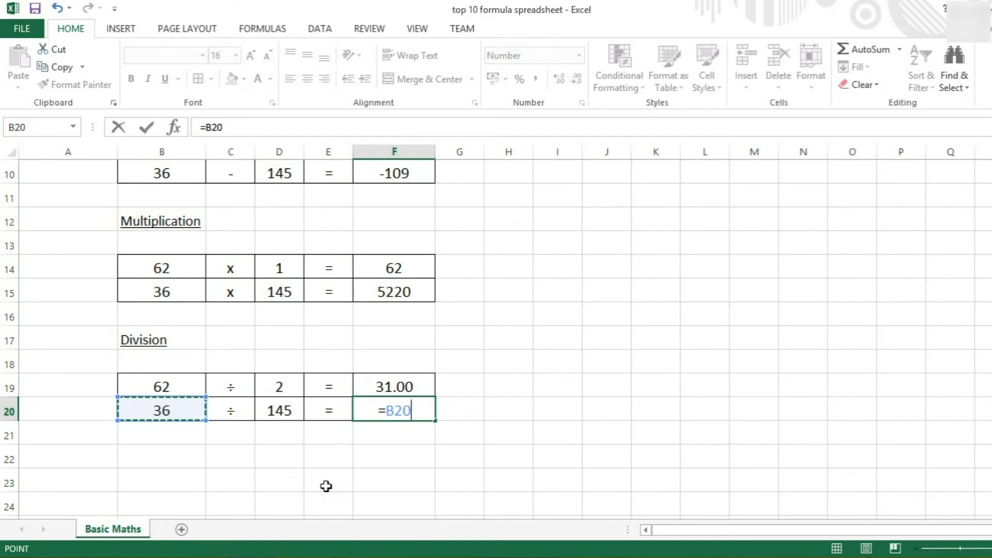
click(279, 411)
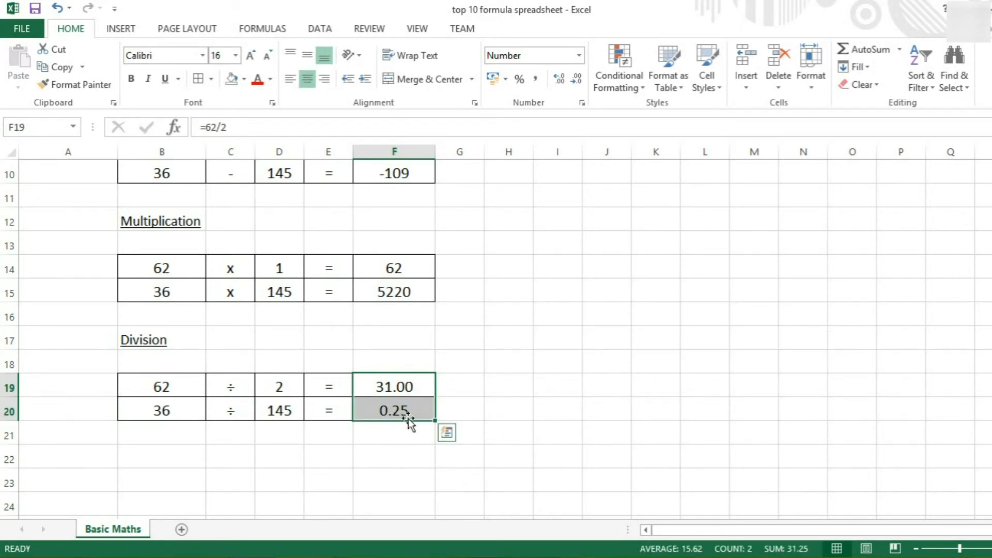
mouse_move(559, 79)
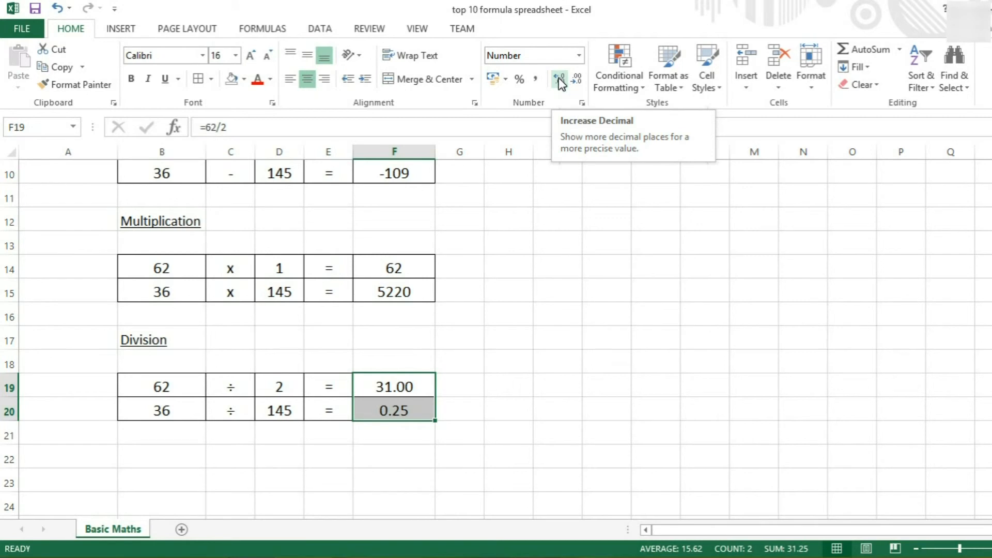
mouse_move(556, 91)
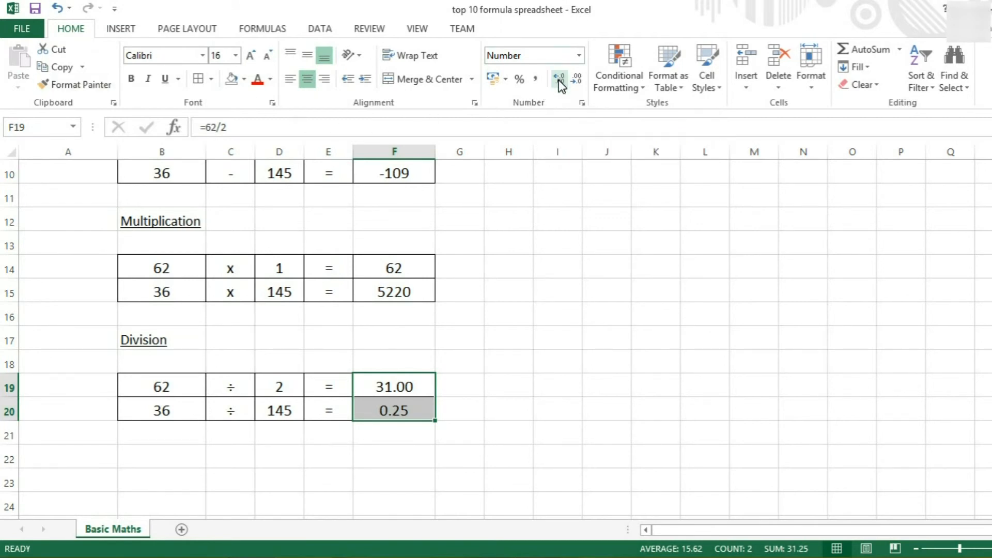
click(559, 79)
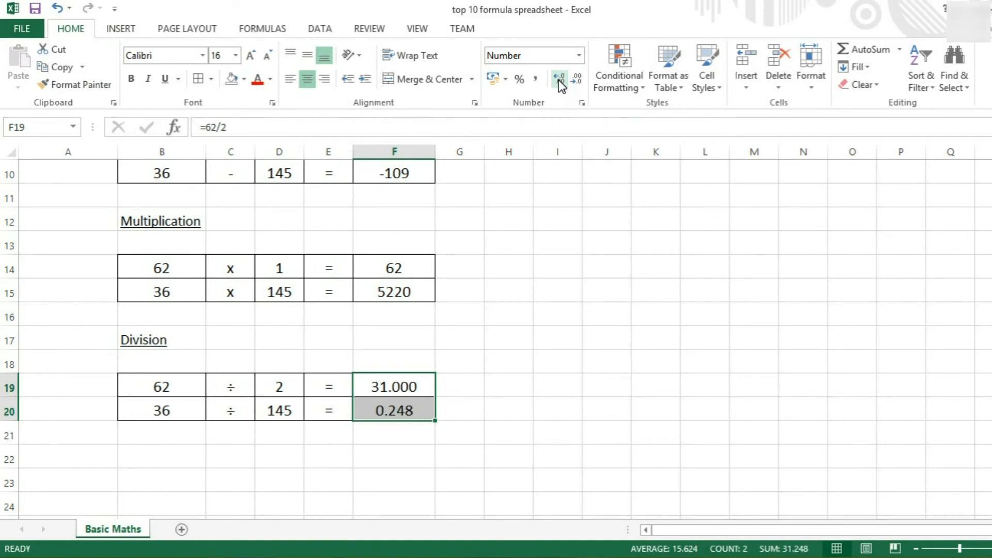
mouse_move(576, 82)
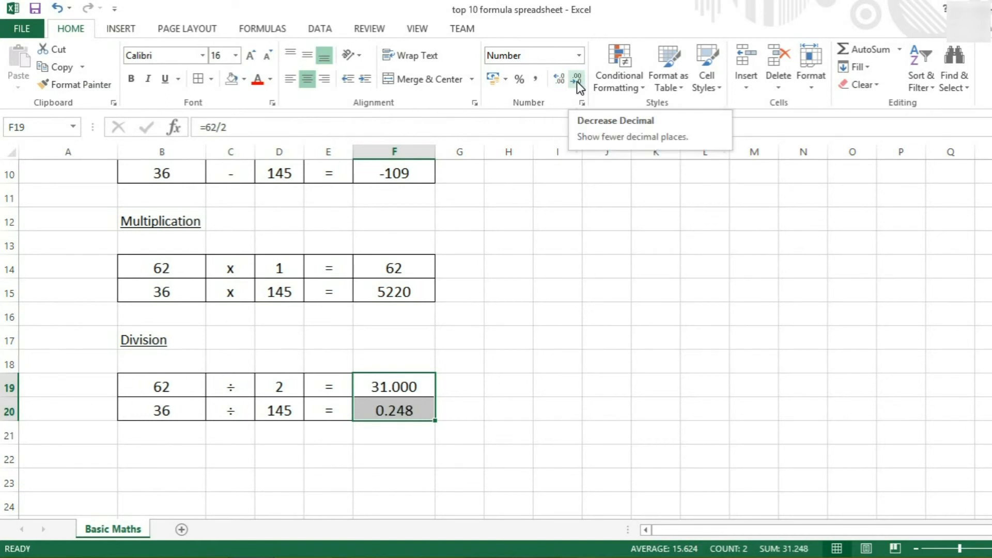
click(576, 80)
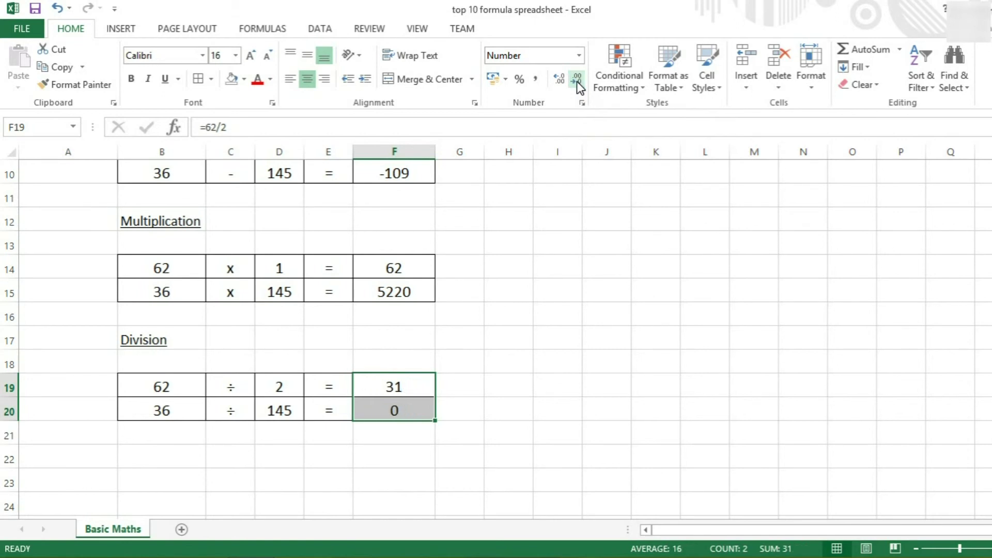
click(559, 80)
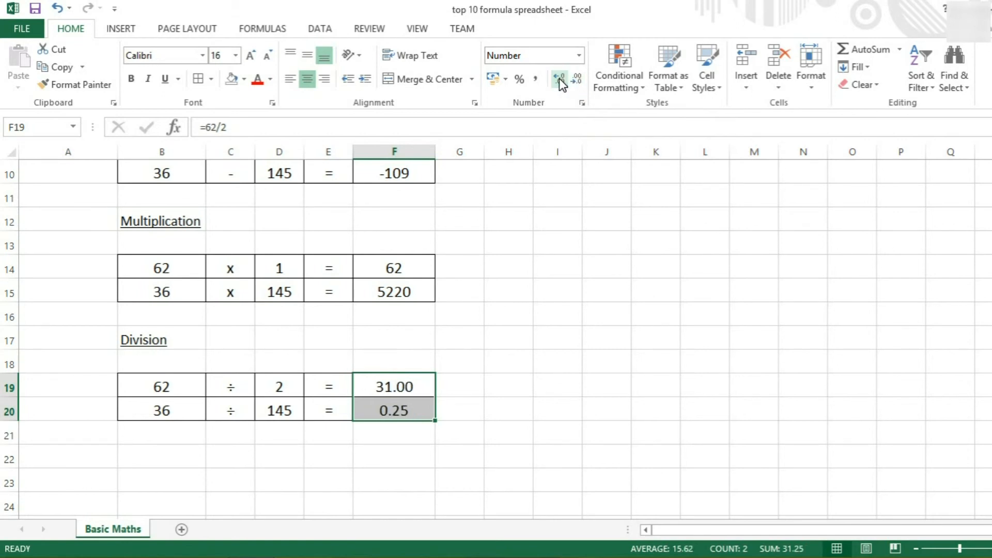
click(560, 79)
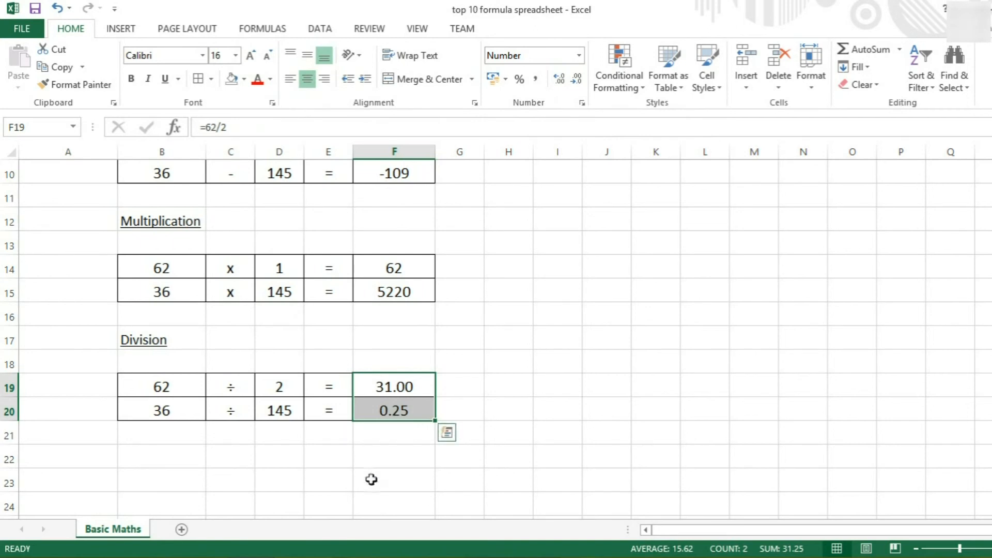
scroll(up, 3)
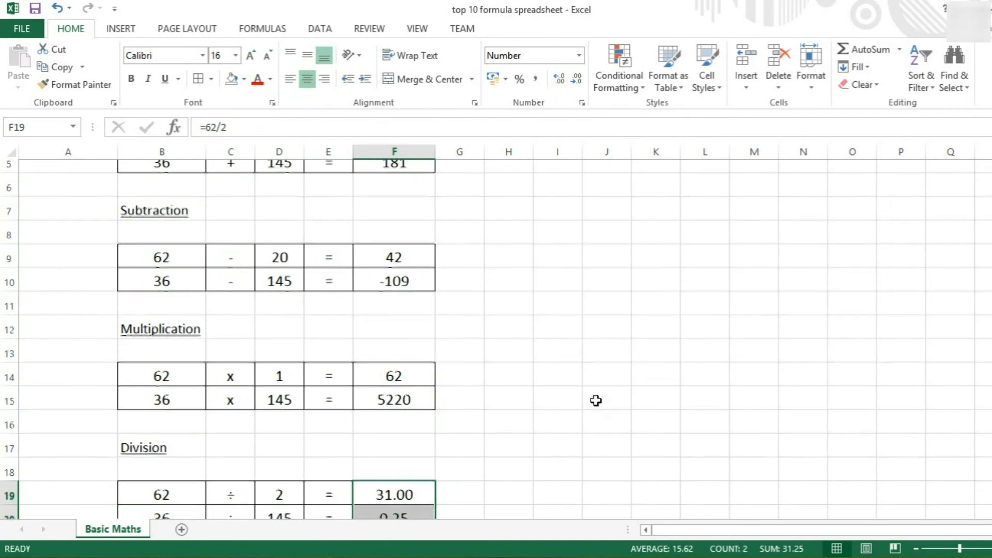
scroll(up, 3)
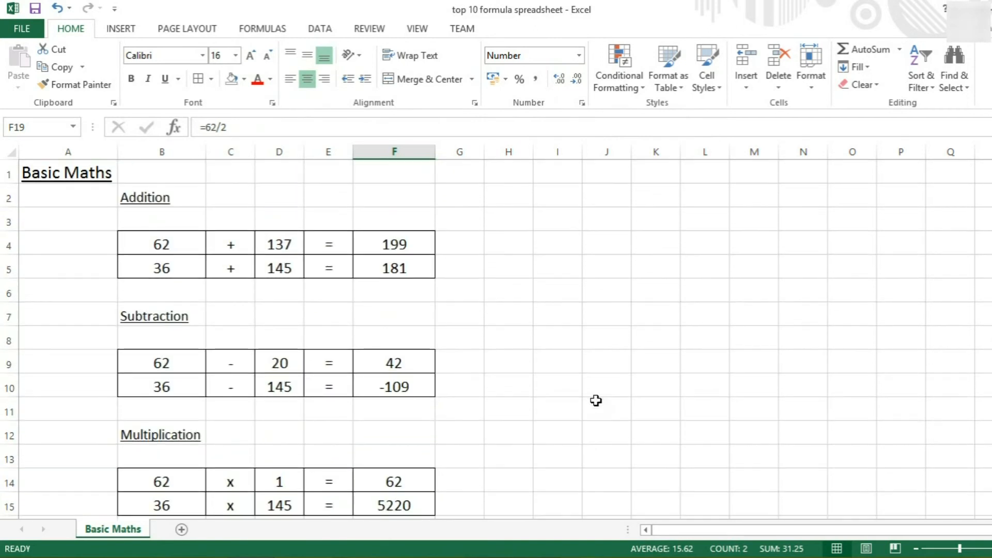
mouse_move(561, 382)
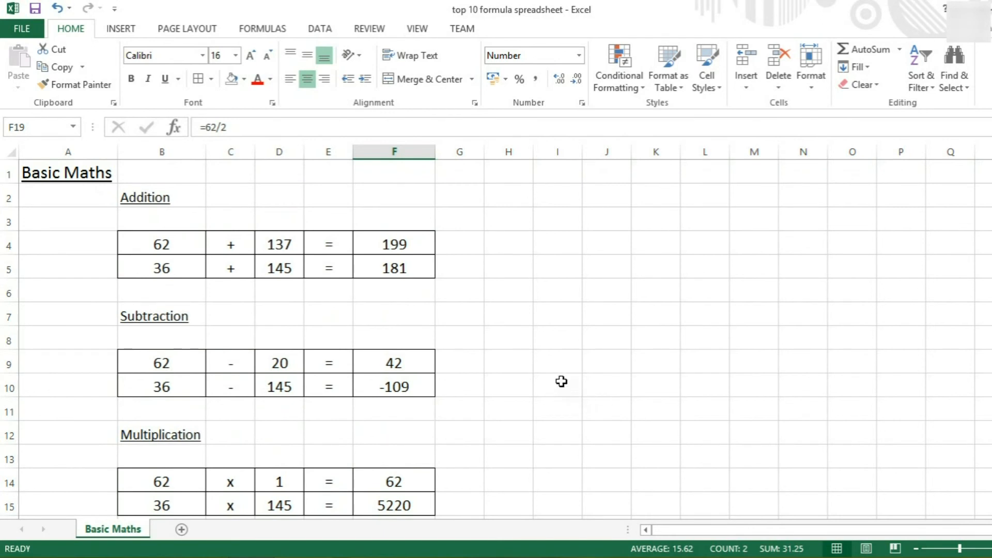